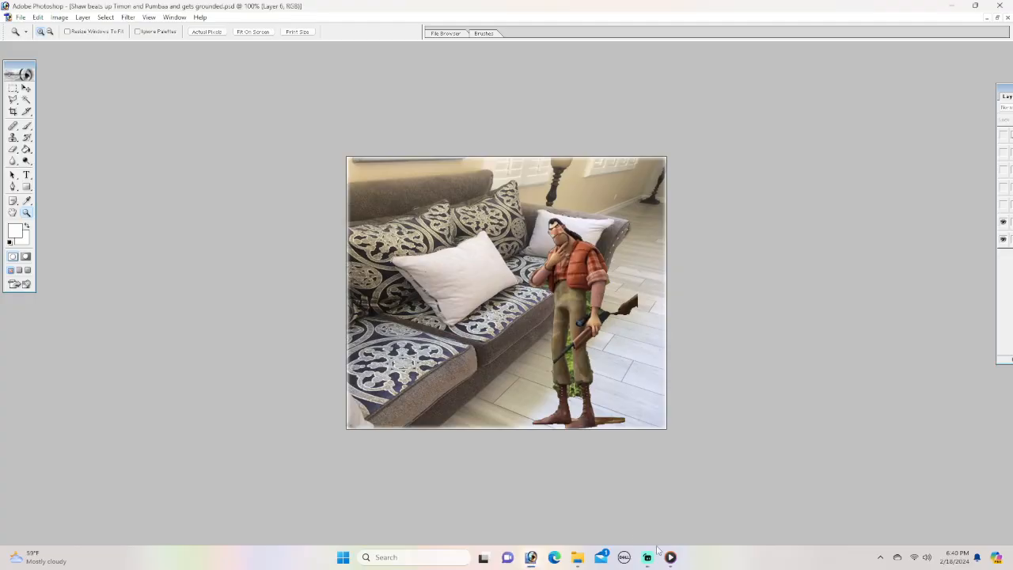
{"action": "mouse_move", "coordinate": [941, 506]}
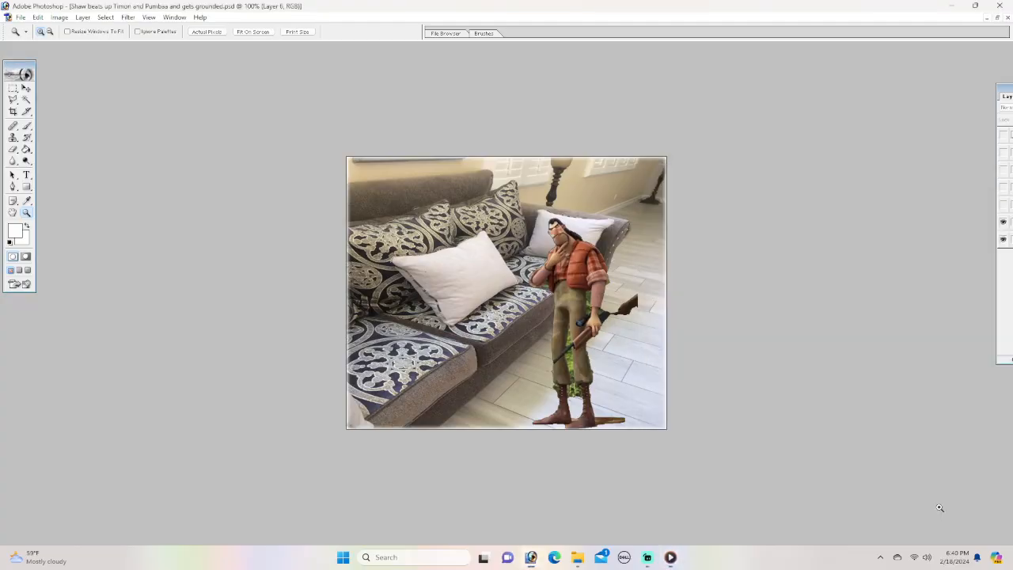